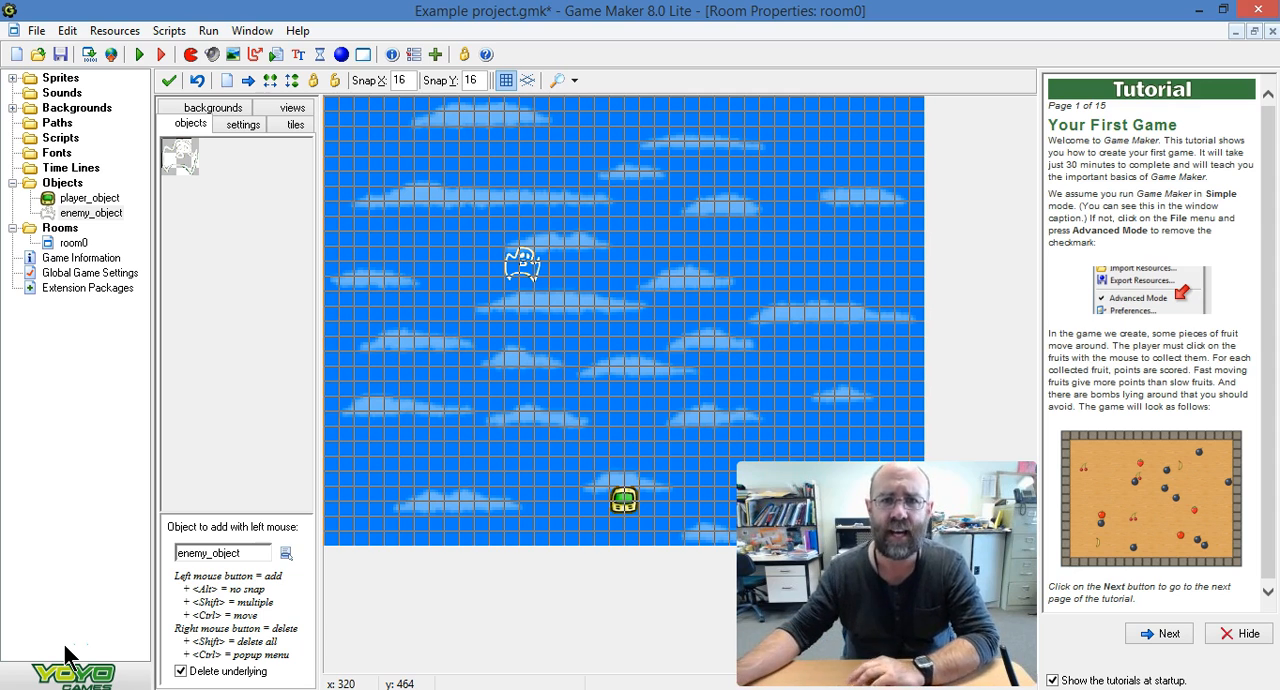
Add a Create event to enemy_object with a Move Fixed action heading left at a set speed.
{"action": "left_click", "coordinate": [516, 292]}
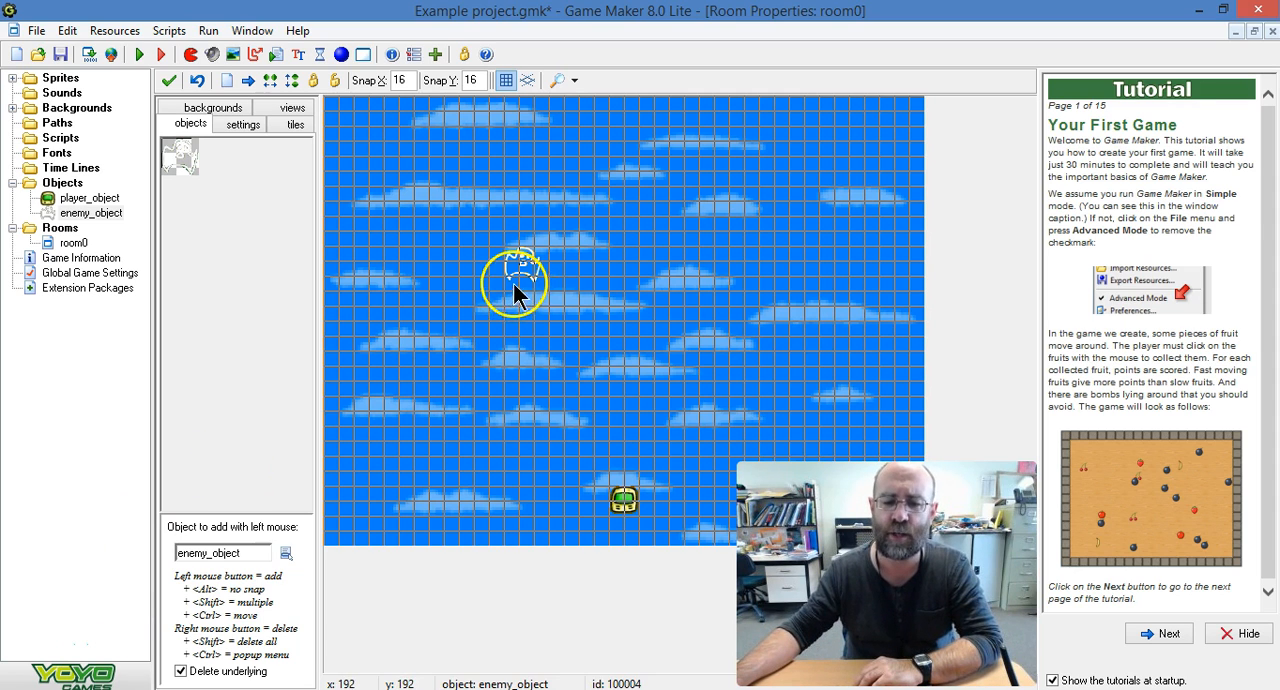
{"action": "mouse_move", "coordinate": [496, 278]}
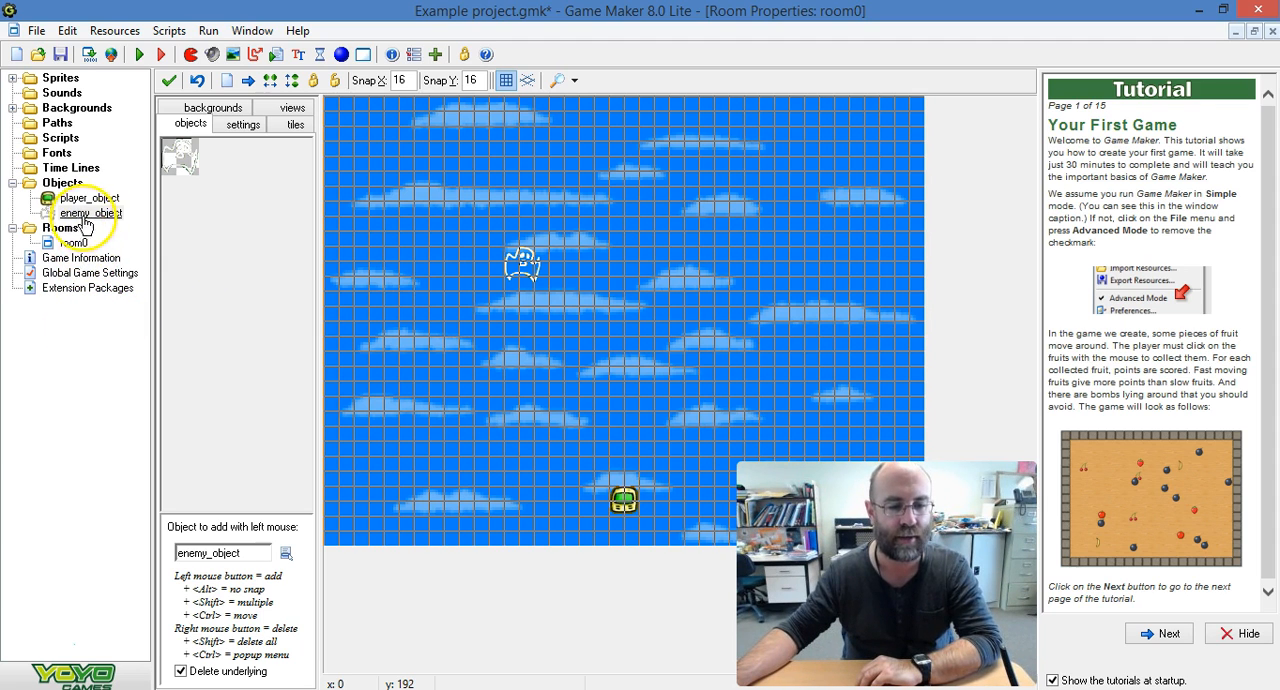
{"action": "double_click", "coordinate": [90, 212]}
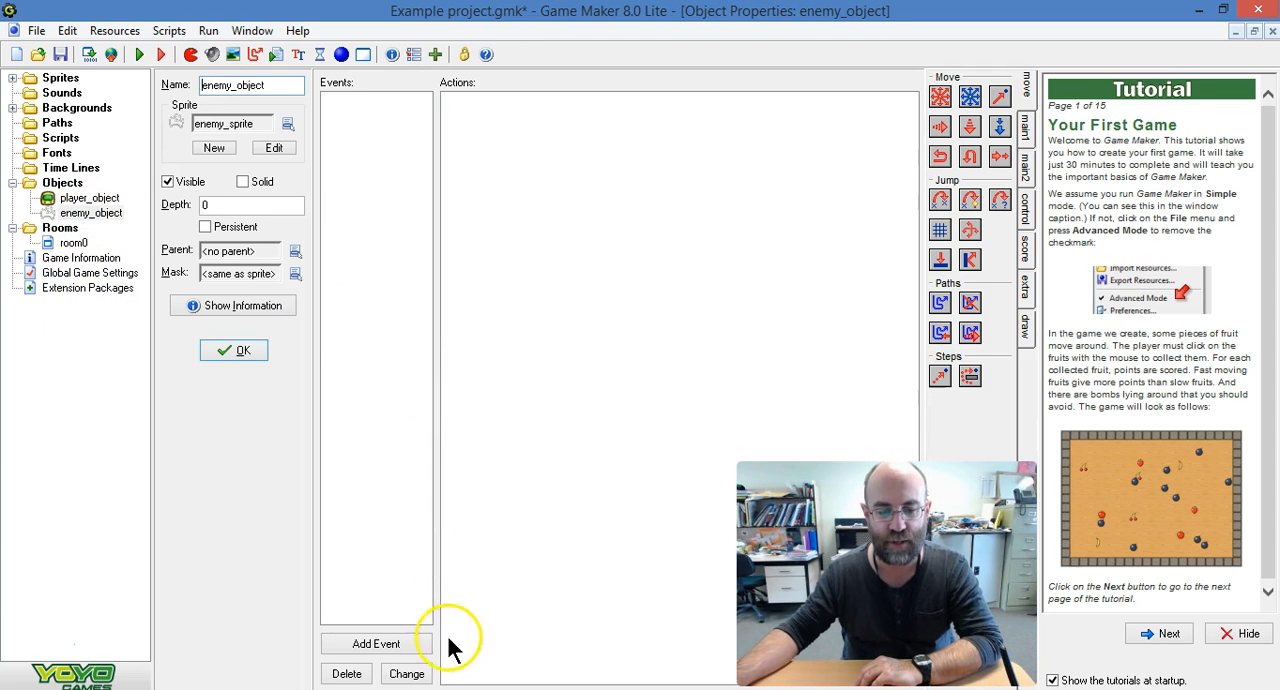
{"action": "left_click", "coordinate": [376, 644]}
{"action": "type", "text": "5"}
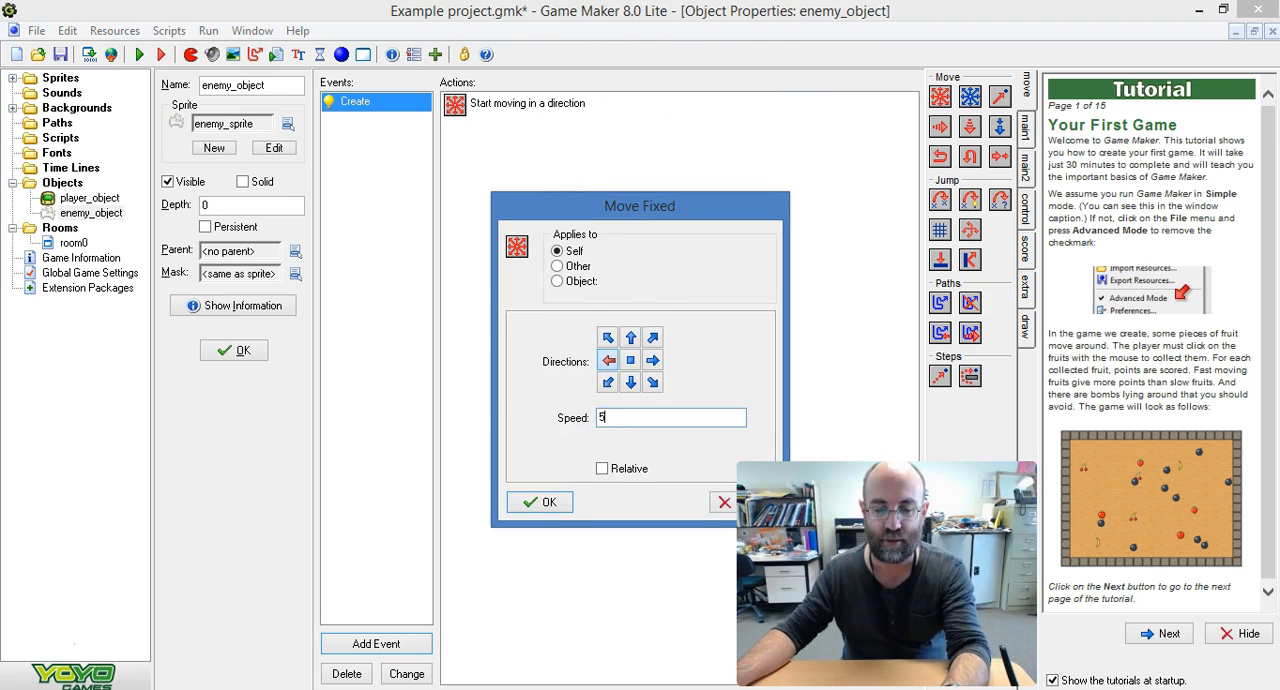
{"action": "left_click", "coordinate": [540, 500]}
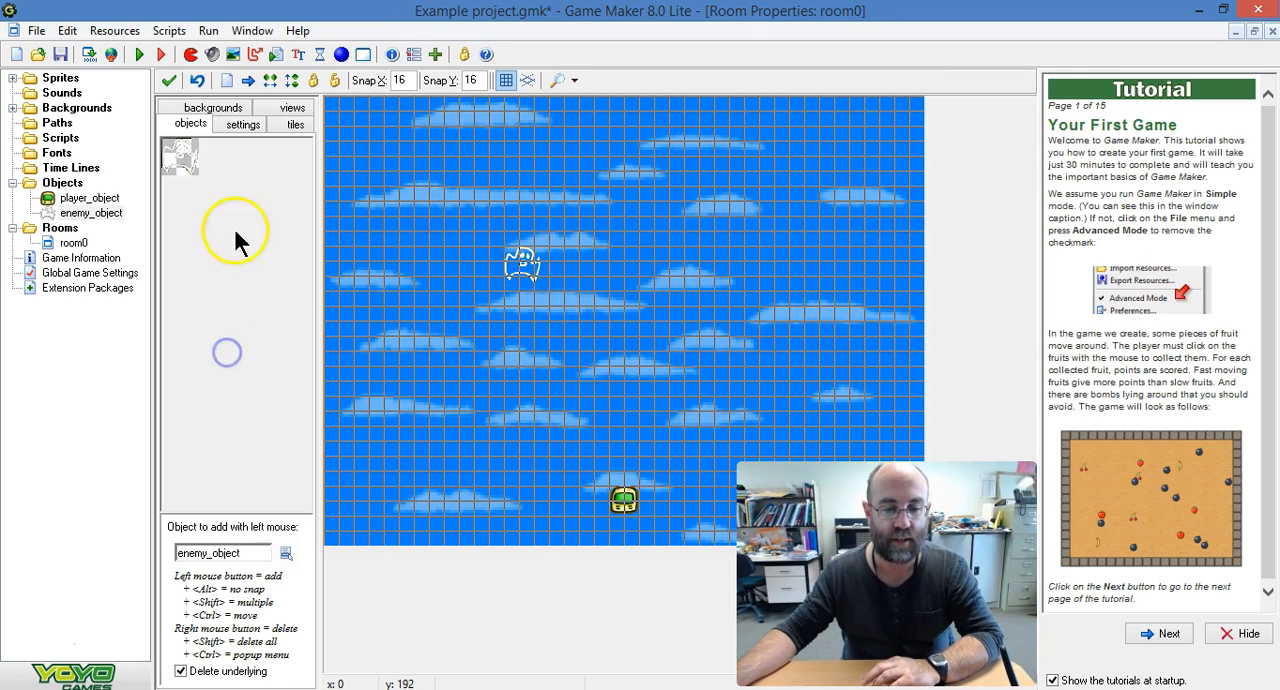
{"action": "left_click", "coordinate": [138, 54]}
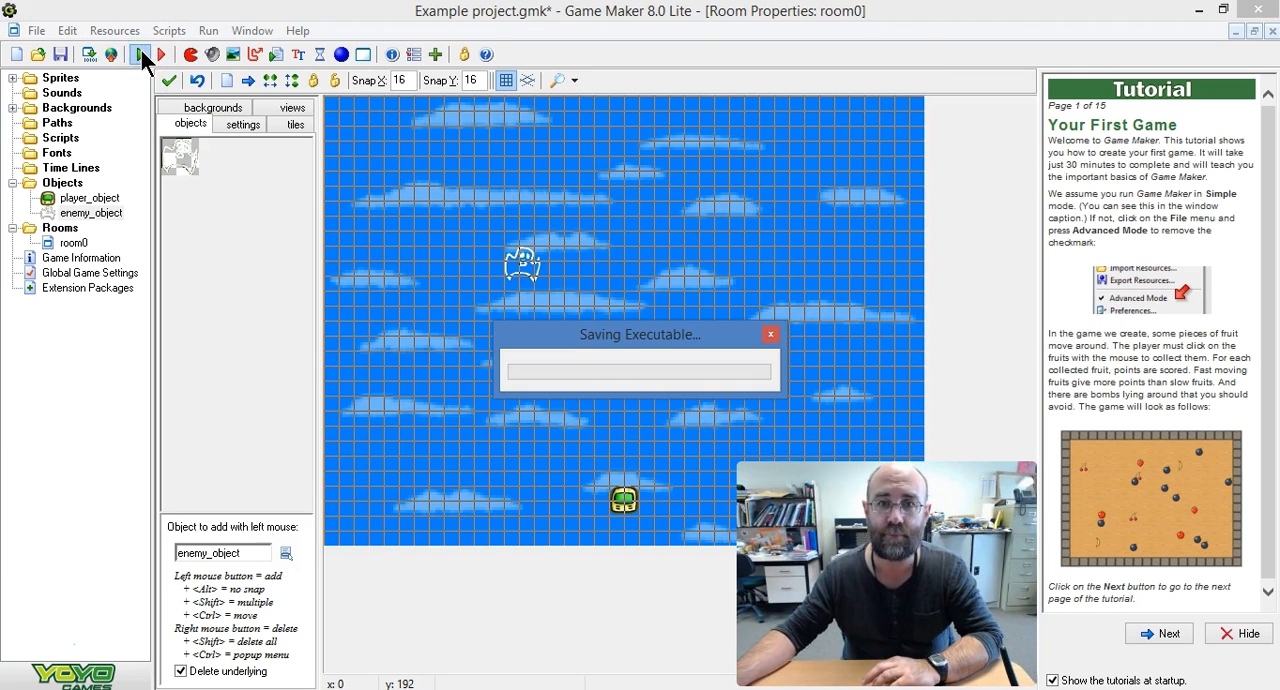
{"action": "left_click", "coordinate": [160, 54]}
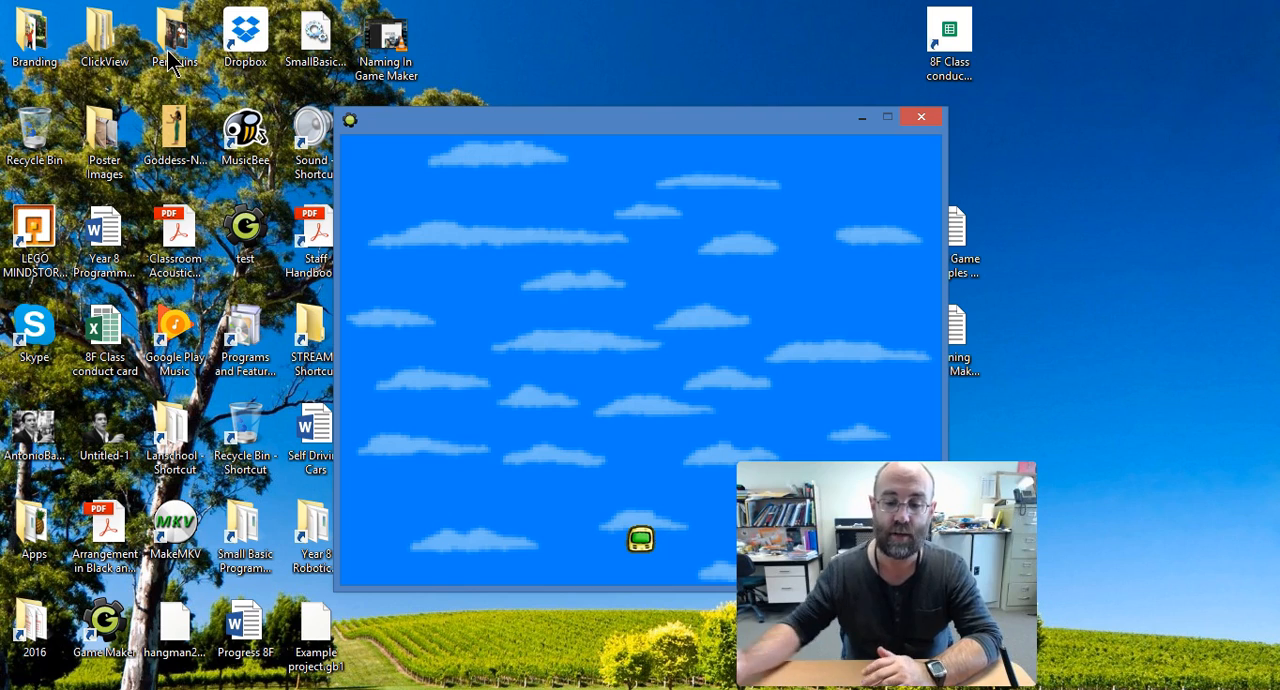
{"action": "left_click", "coordinate": [888, 116]}
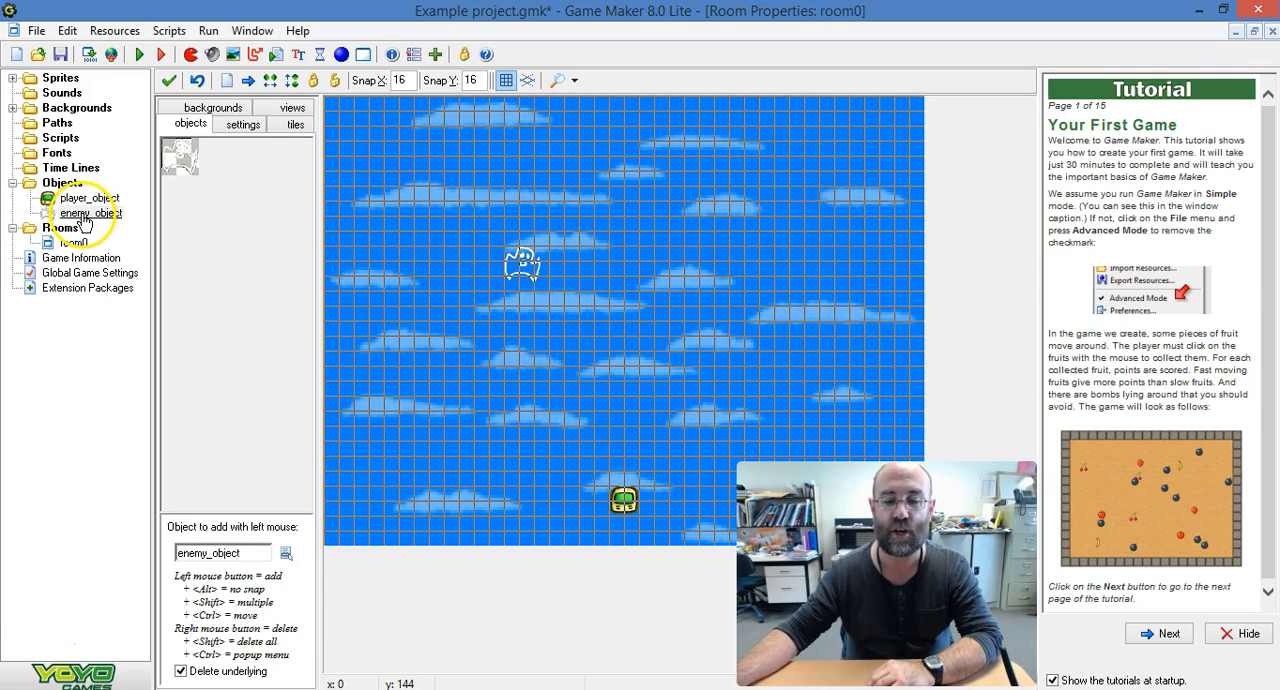
Add an Intersect Boundary event to enemy_object with a Reverse Horizontal direction action on self.
{"action": "double_click", "coordinate": [92, 212]}
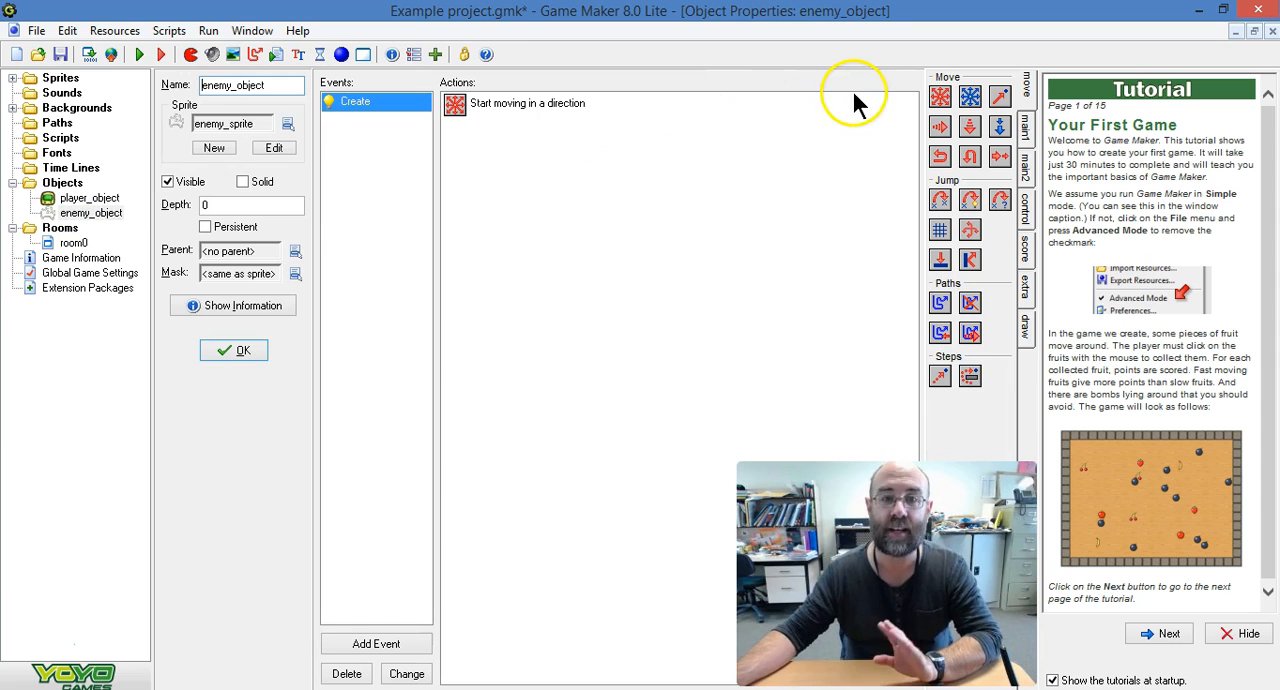
{"action": "left_click", "coordinate": [376, 644]}
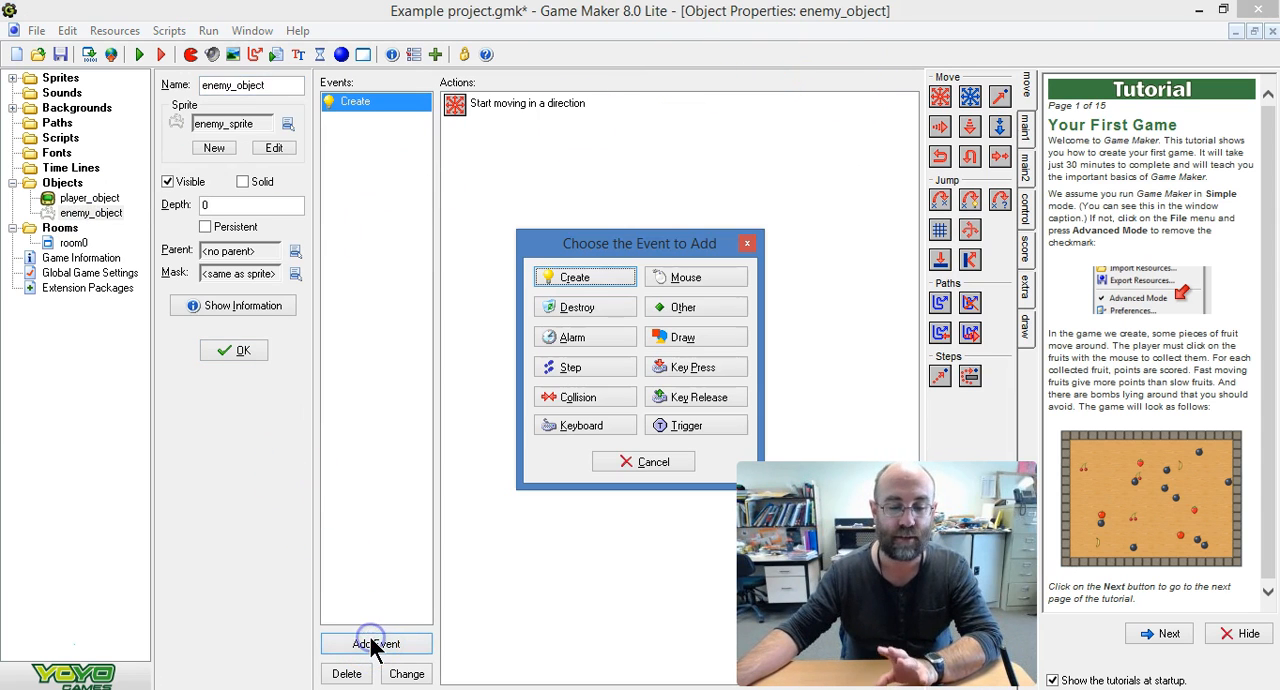
{"action": "left_click", "coordinate": [684, 308]}
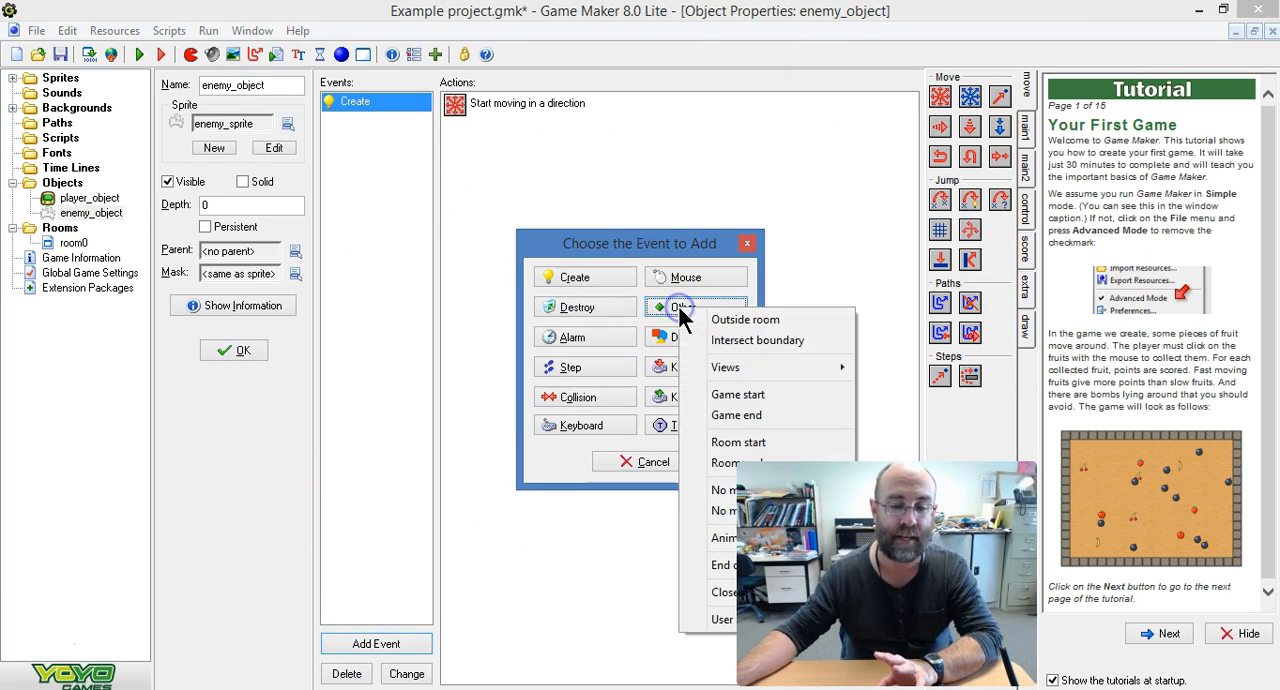
{"action": "mouse_move", "coordinate": [756, 340]}
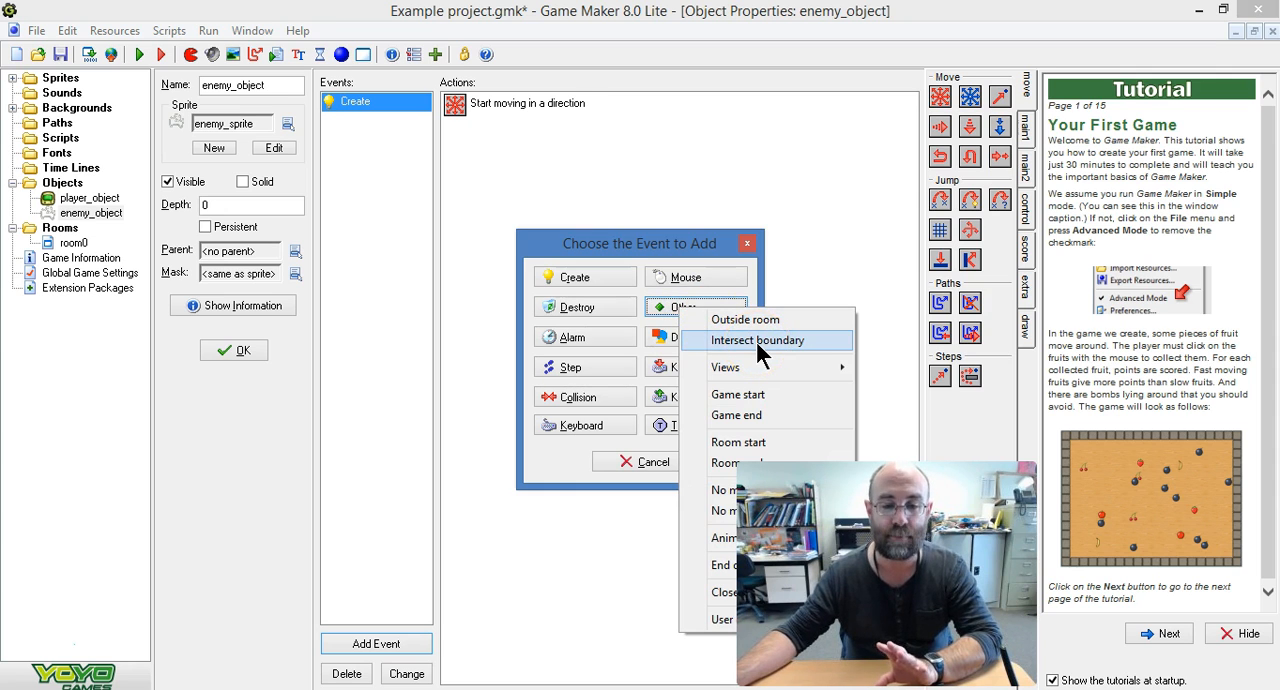
{"action": "left_click", "coordinate": [756, 340]}
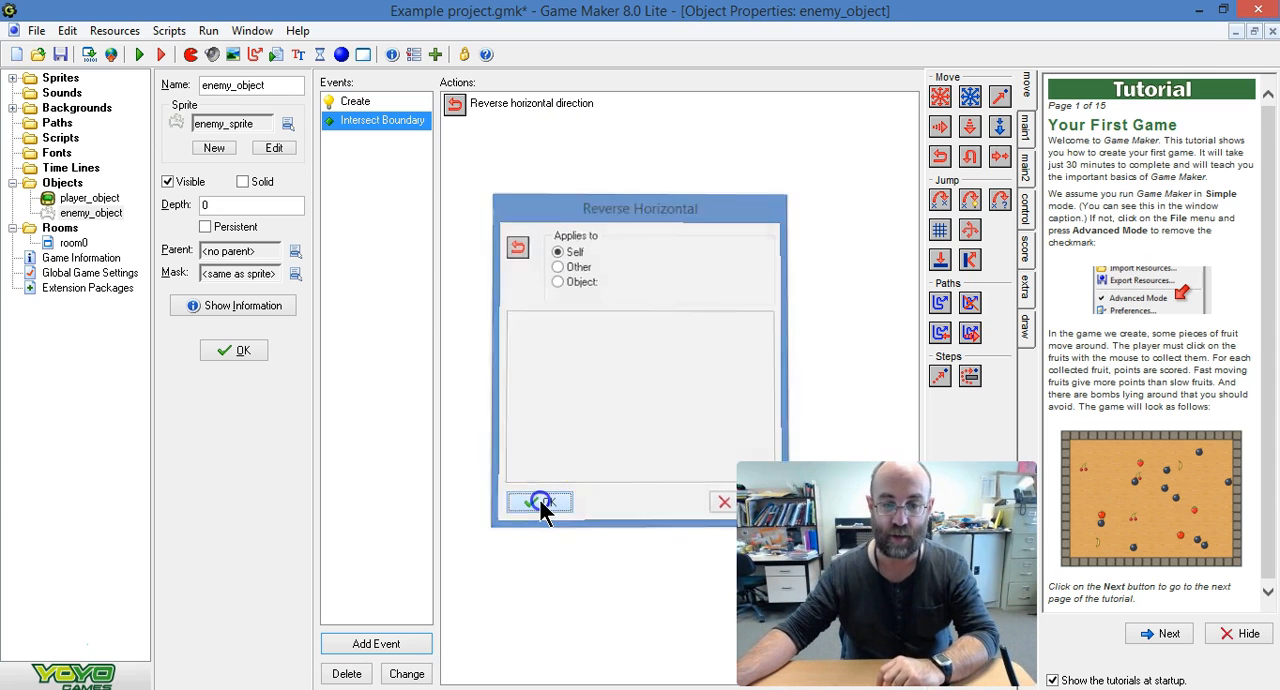
{"action": "left_click", "coordinate": [540, 500]}
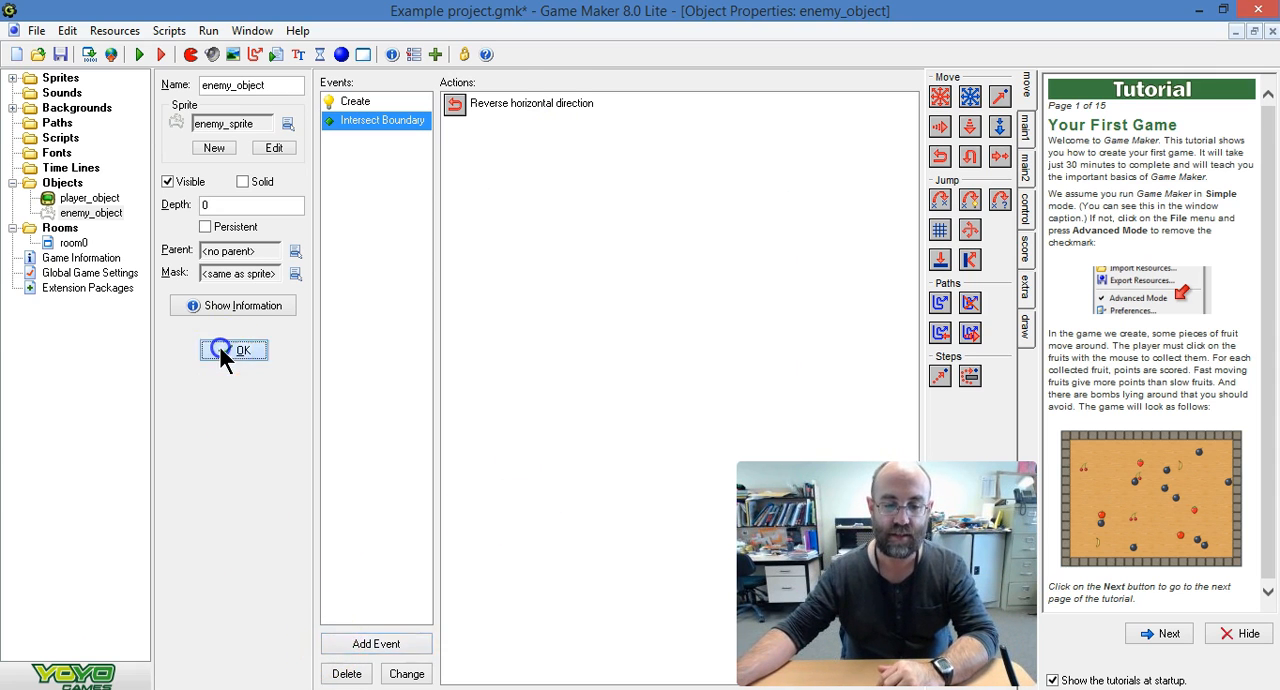